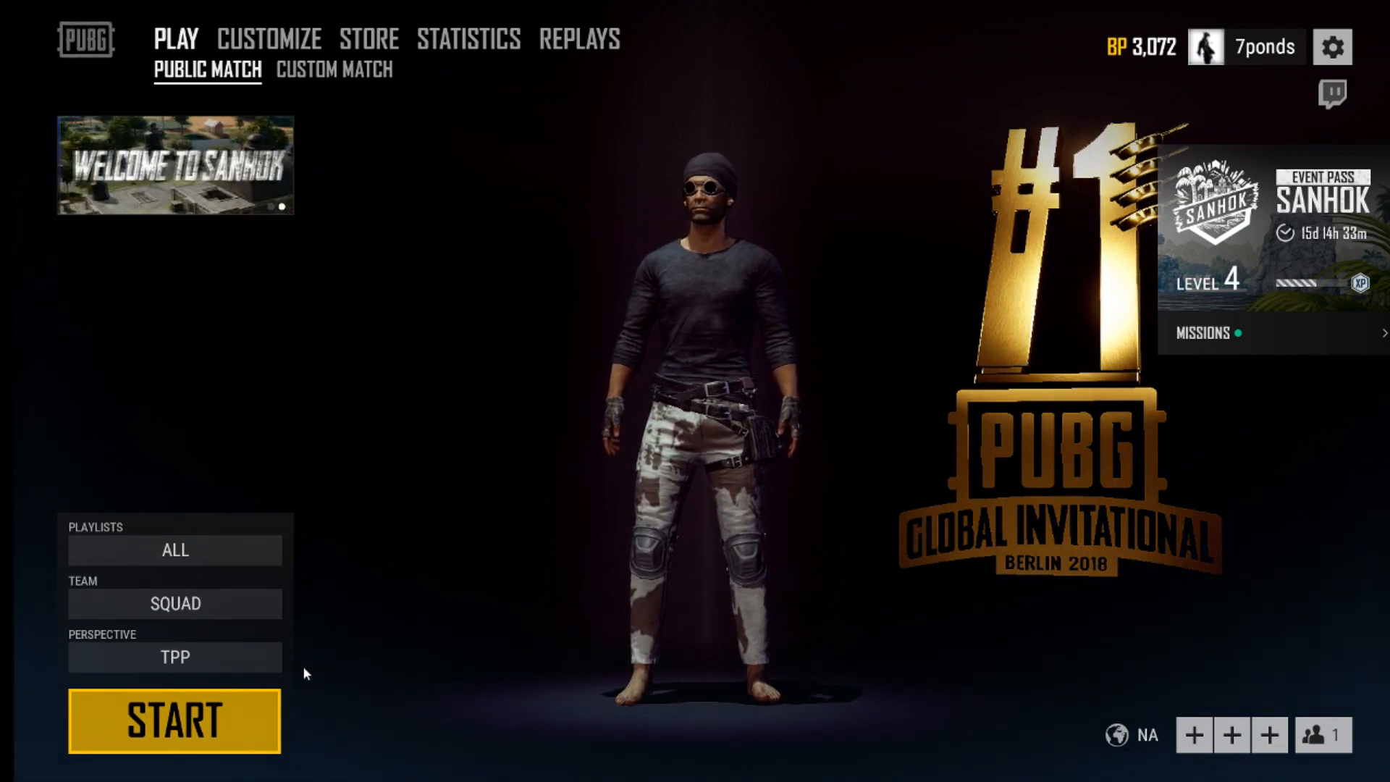
mouse_move(75, 605)
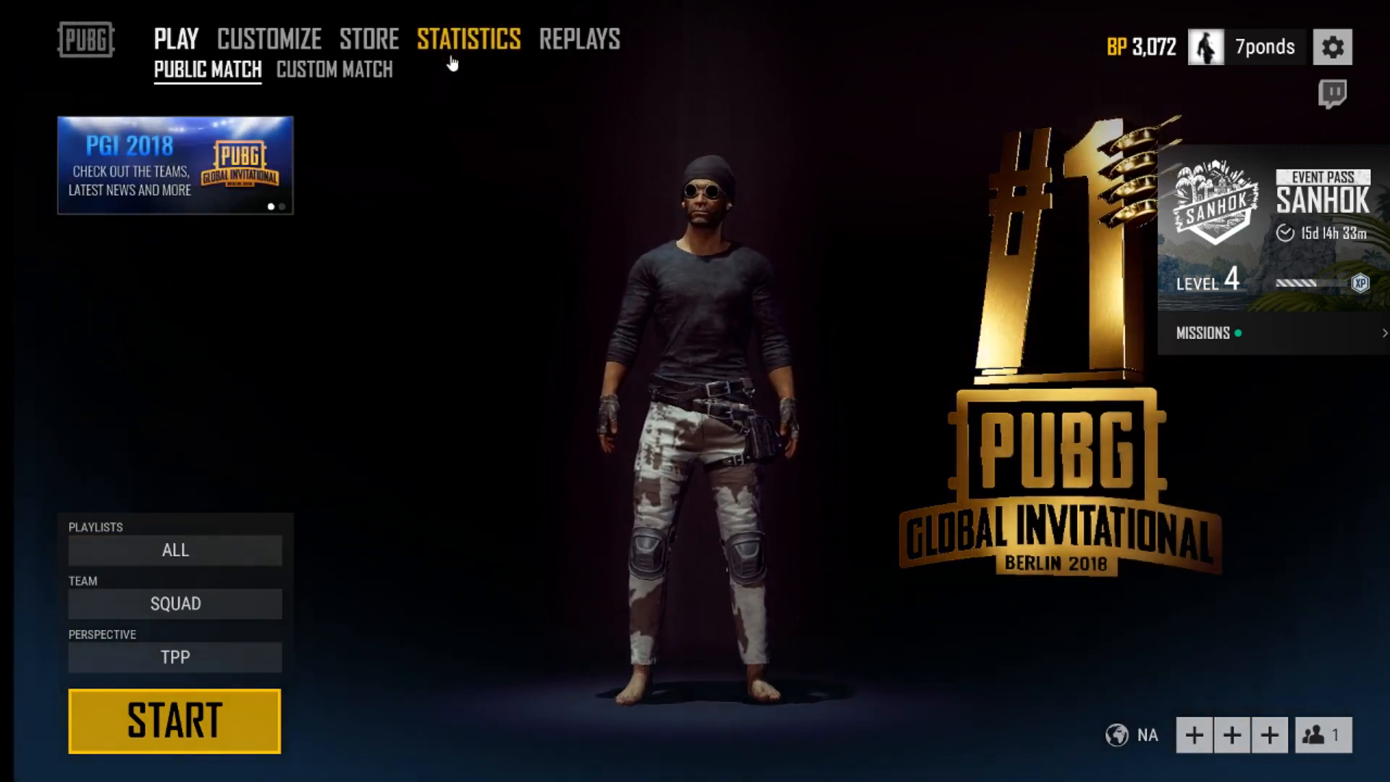
mouse_move(396, 137)
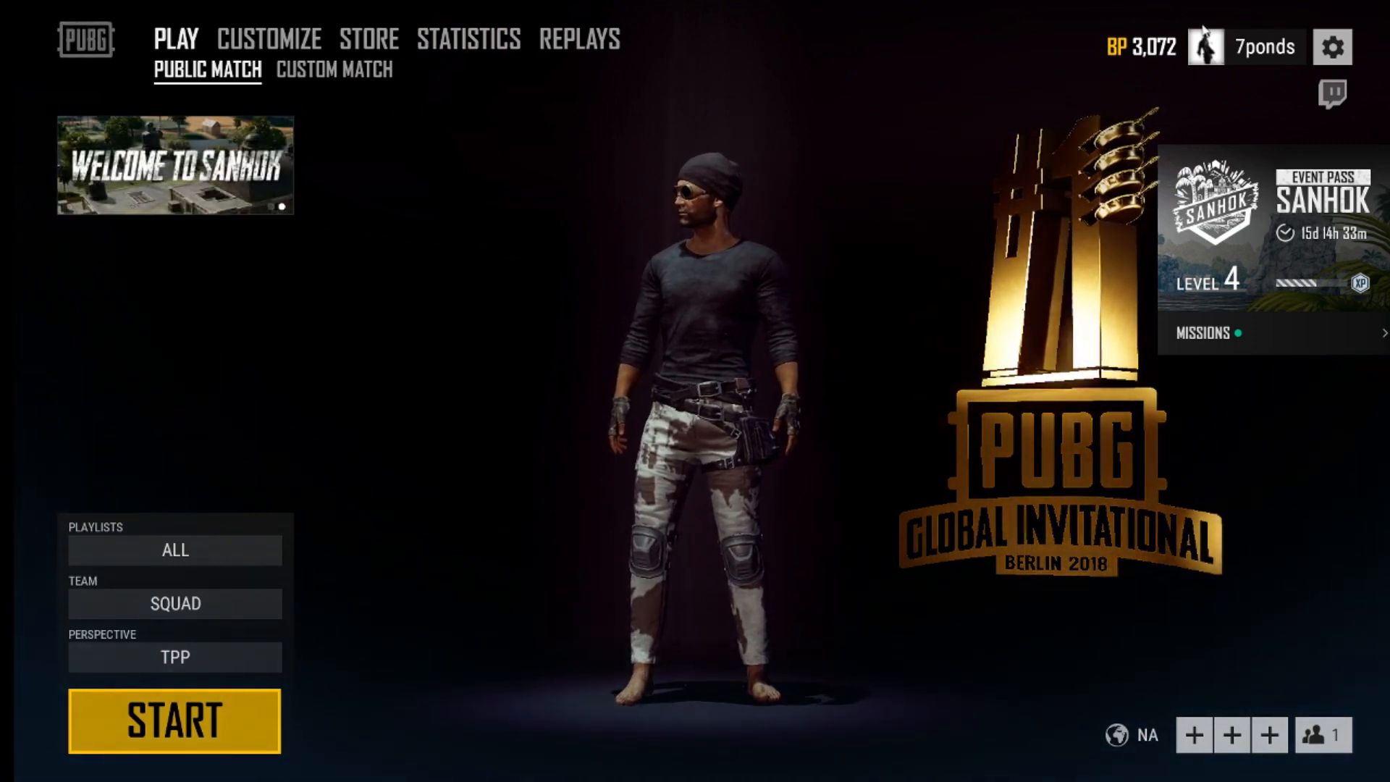
Open Settings and try View Distance at Medium, leaving it at Very Low
key("Escape")
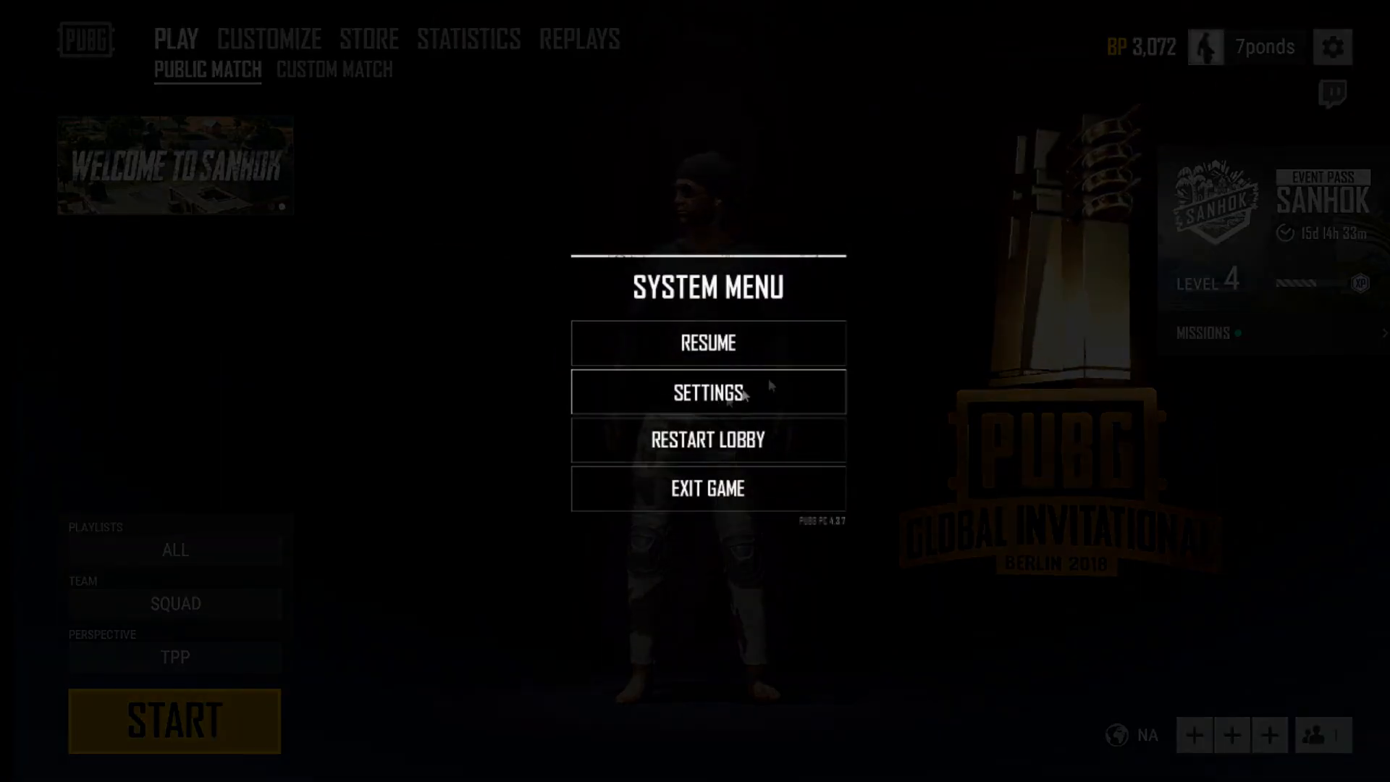
left_click(706, 392)
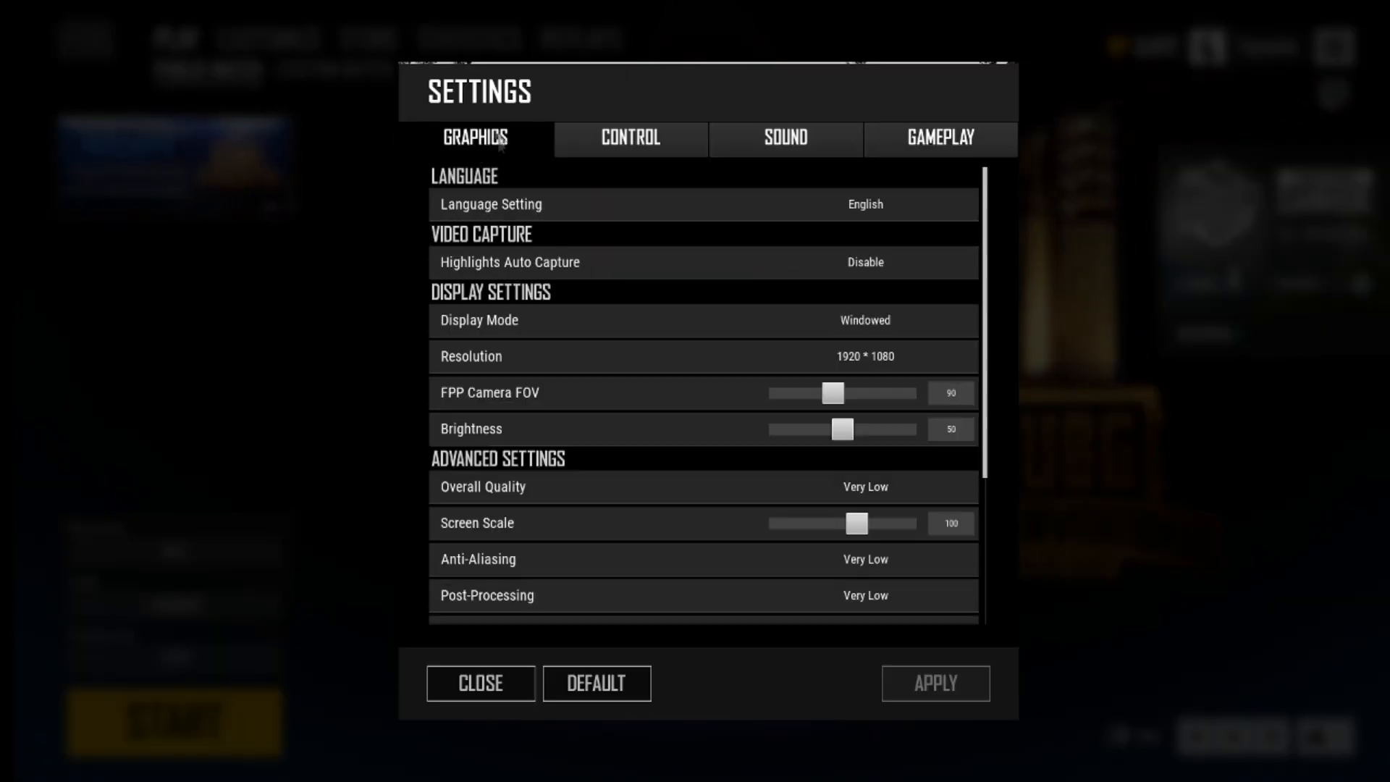
scroll("down", 3)
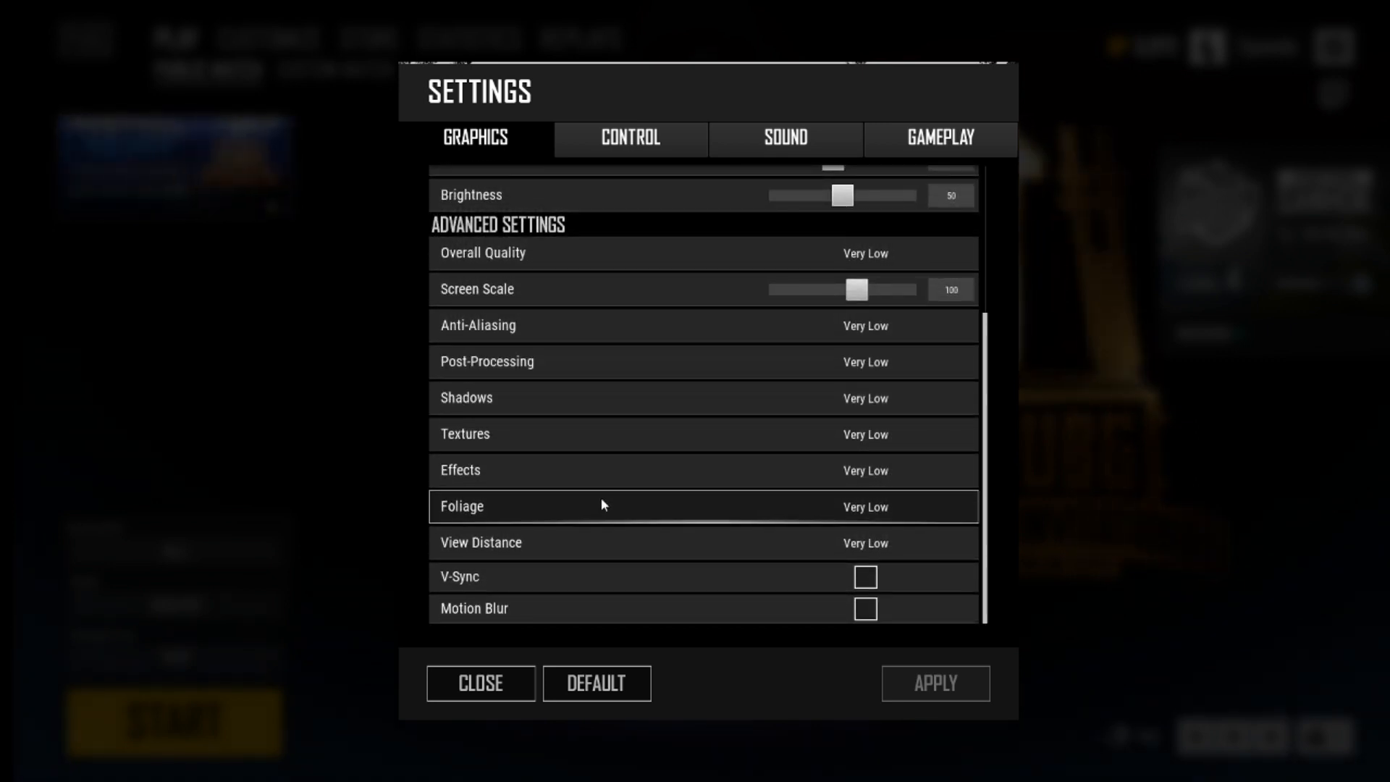
mouse_move(534, 404)
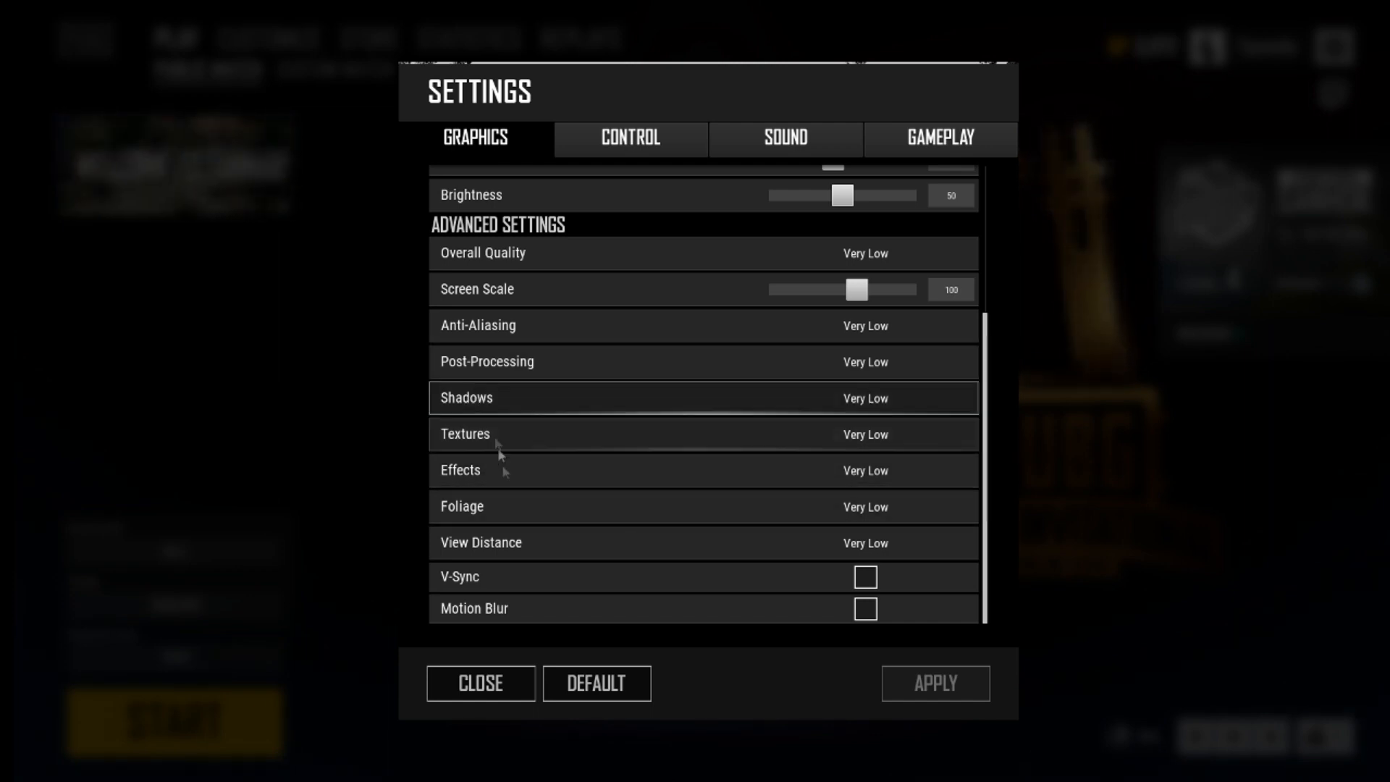
left_click(865, 542)
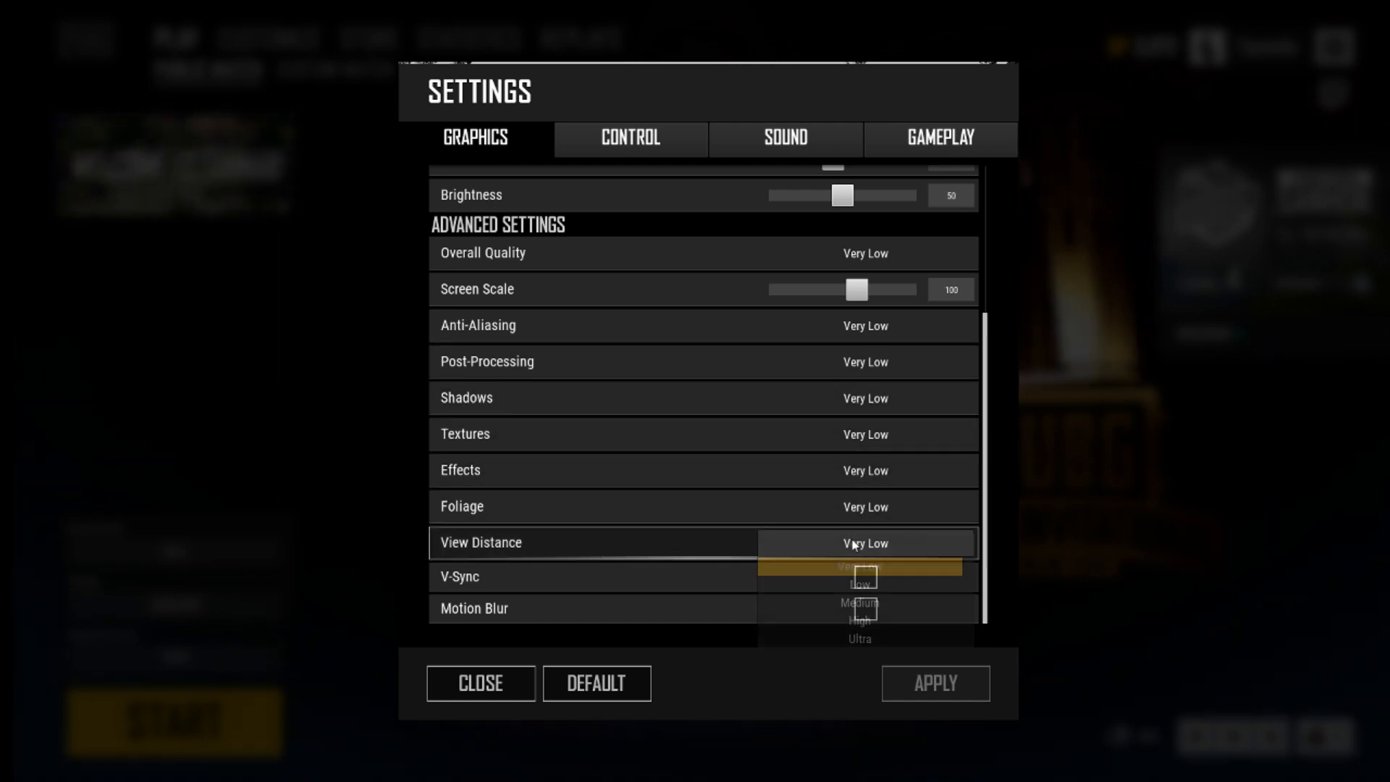
left_click(859, 604)
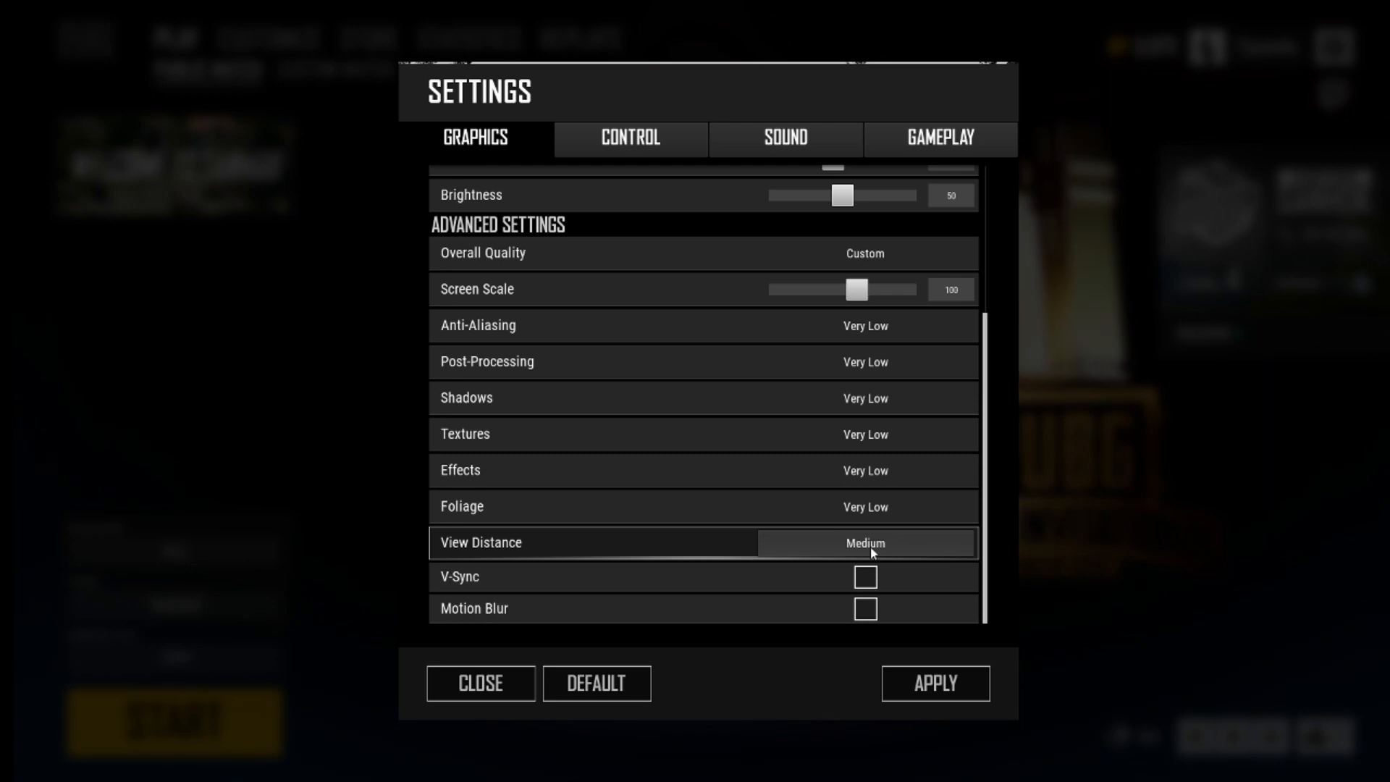
left_click(864, 542)
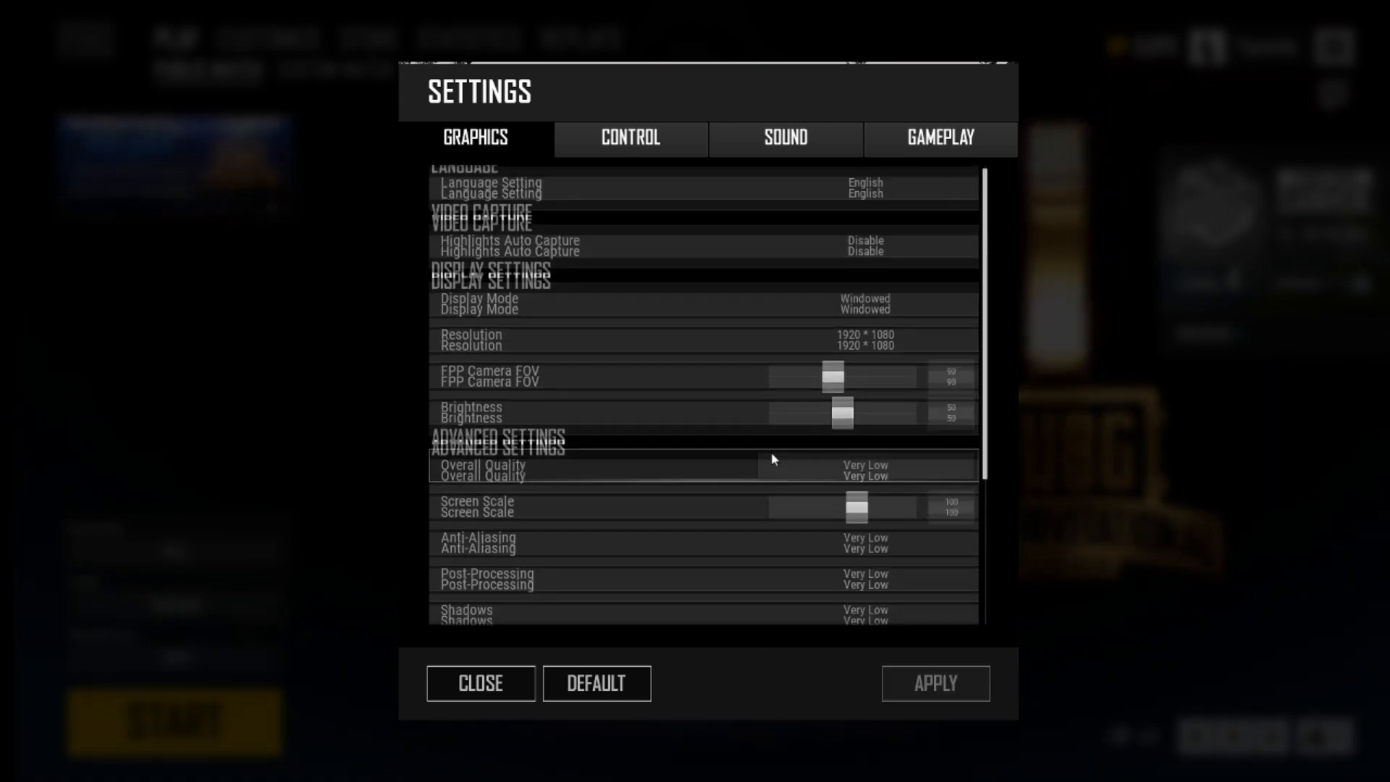
Check Resolution at 1920 * 1080 and keep Display Mode as Windowed
scroll("down", 3)
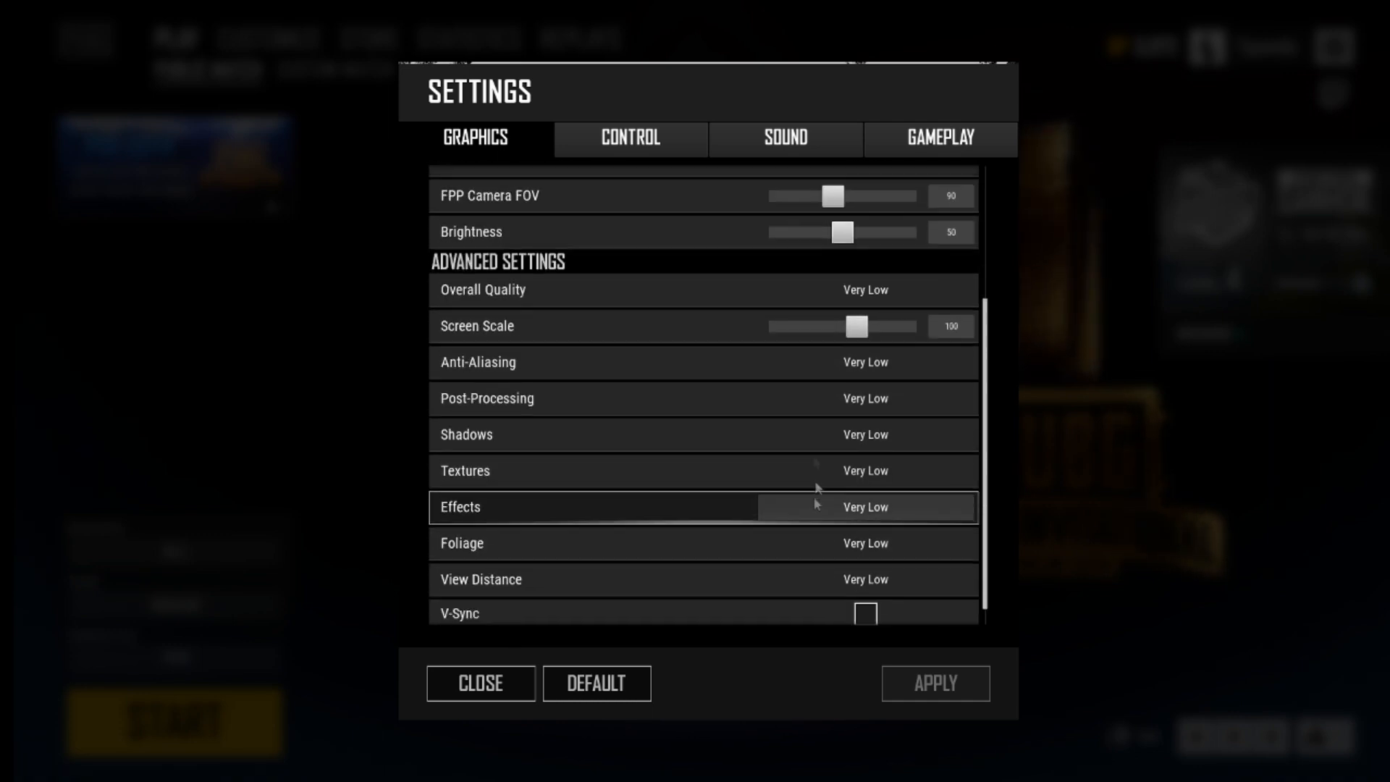
left_click(864, 356)
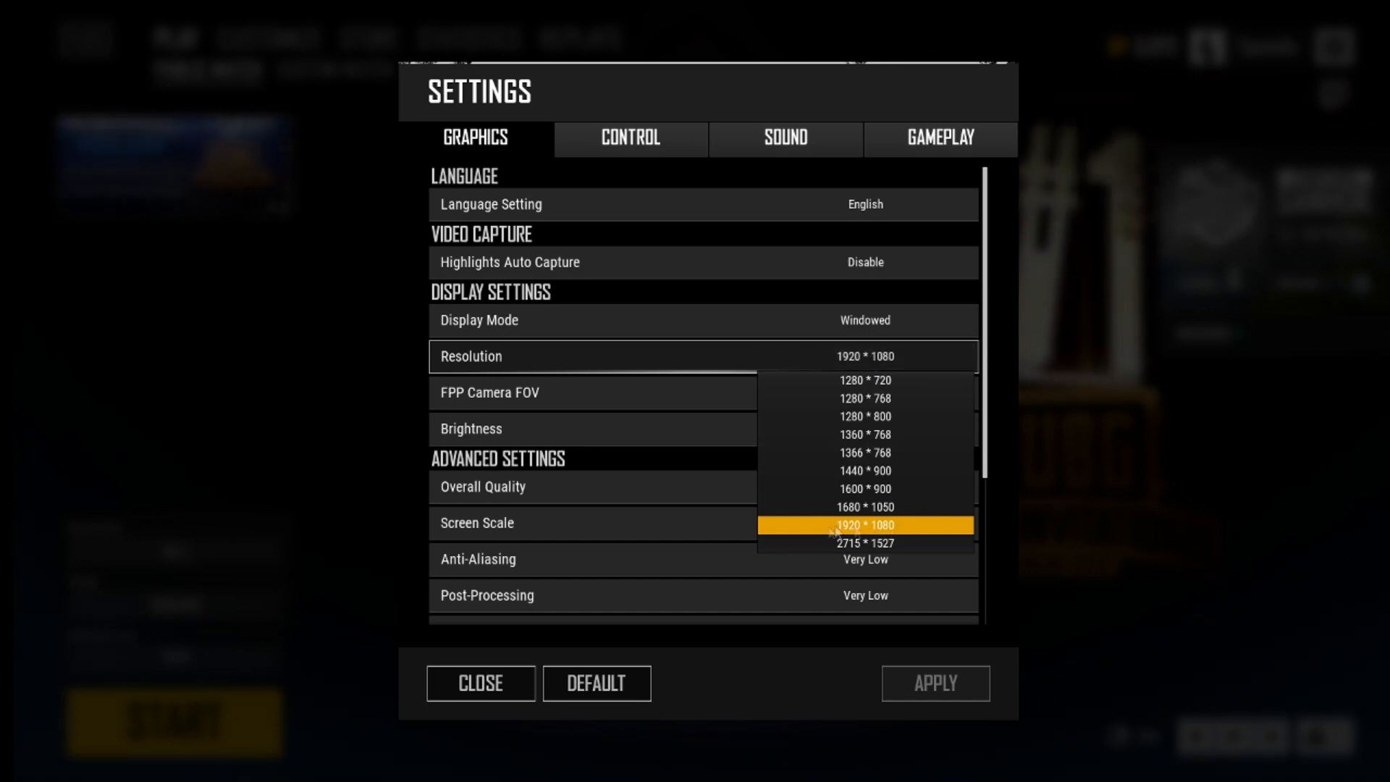
left_click(865, 320)
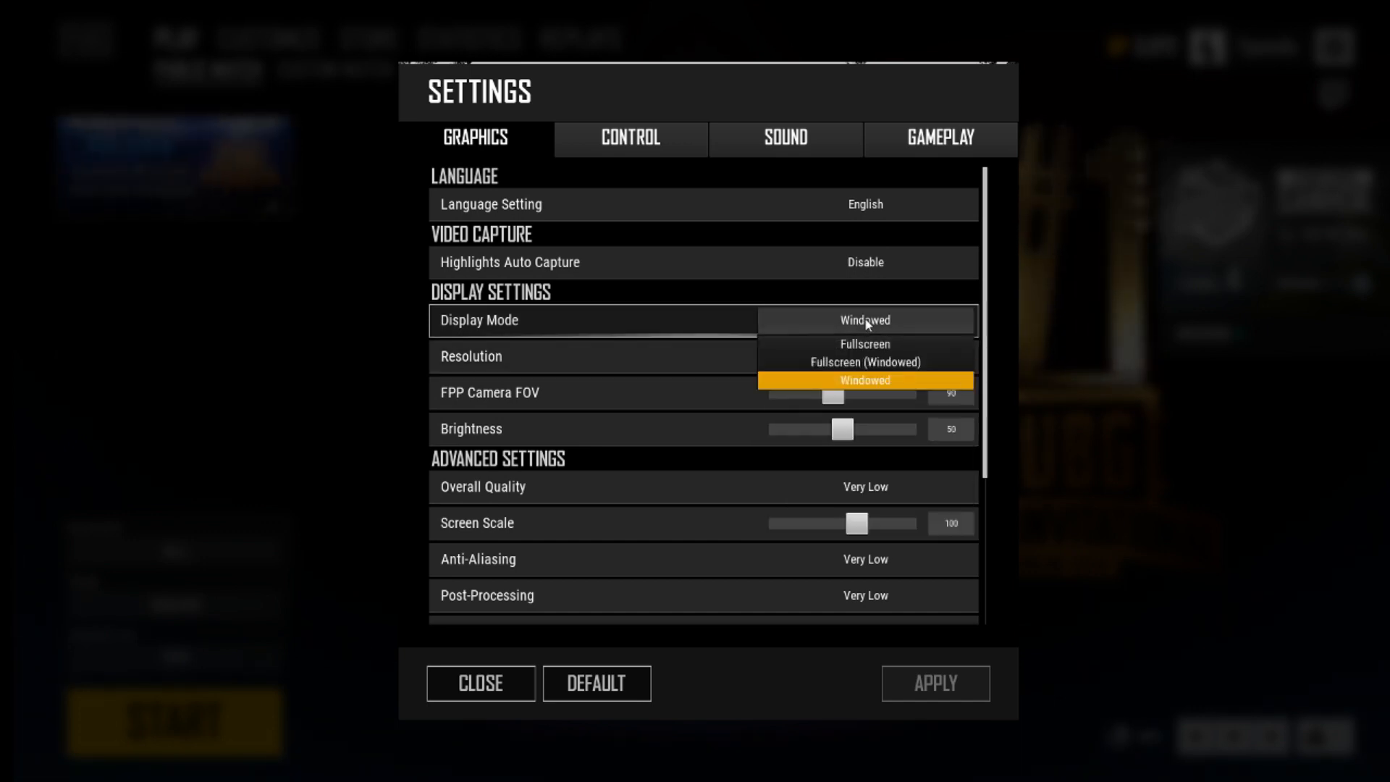
left_click(864, 380)
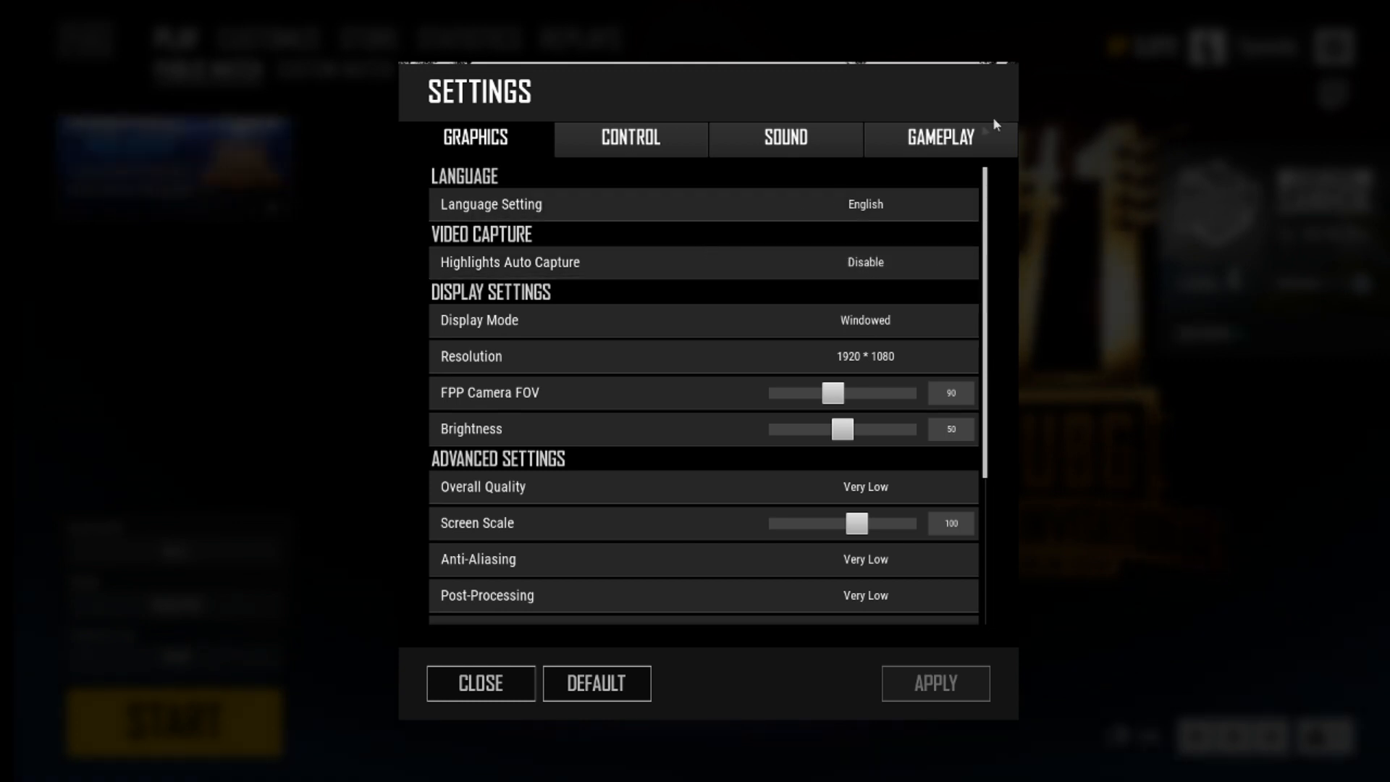
Verify Replay and Death Cam are Disable in Gameplay, then close settings and view Replays
left_click(939, 139)
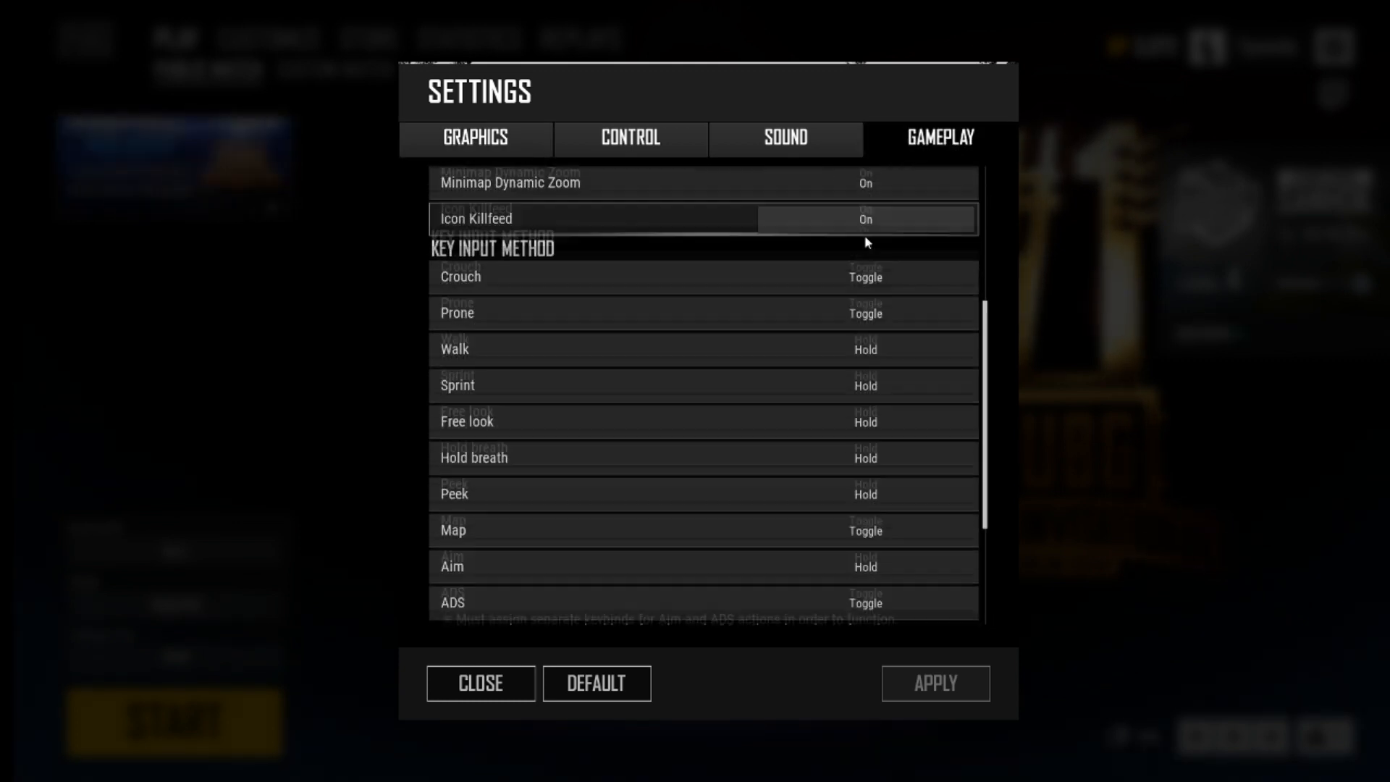
scroll("down", 3)
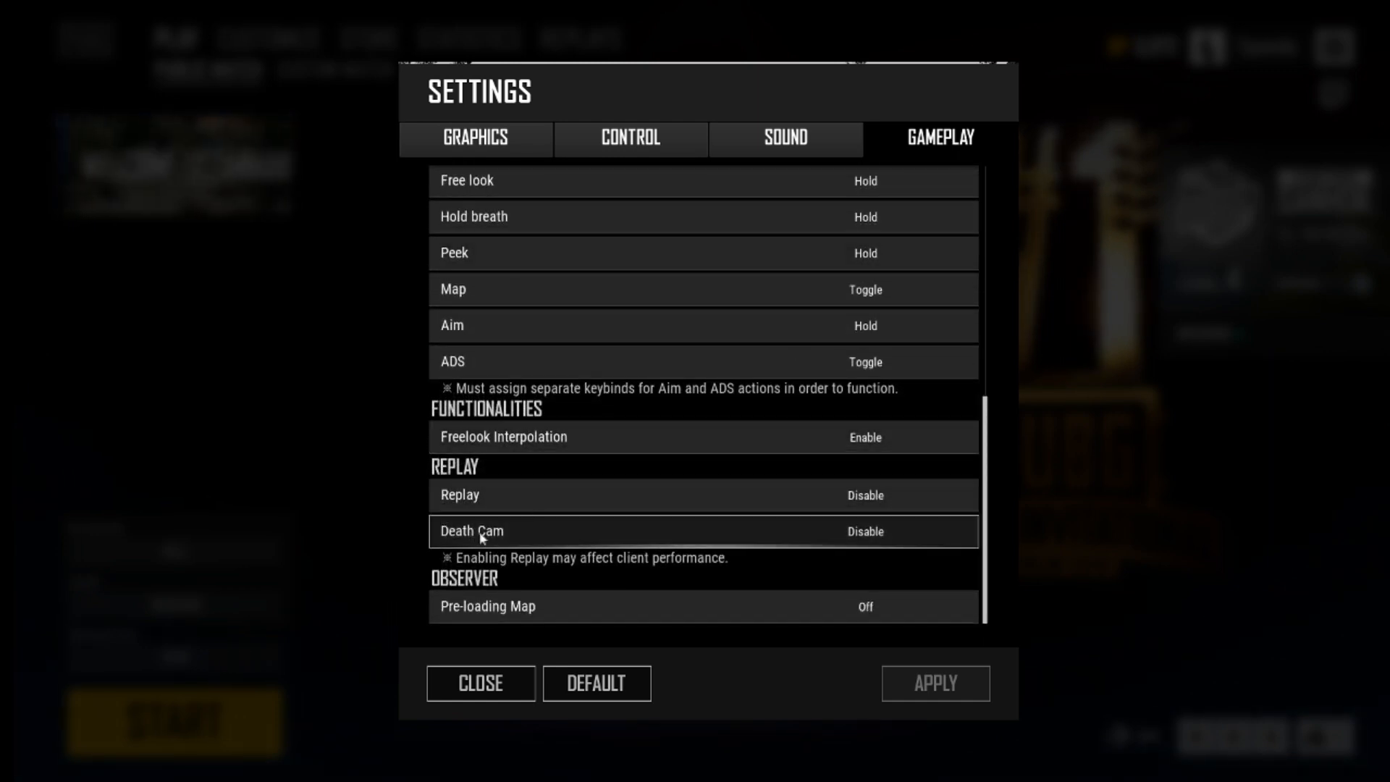
mouse_move(908, 504)
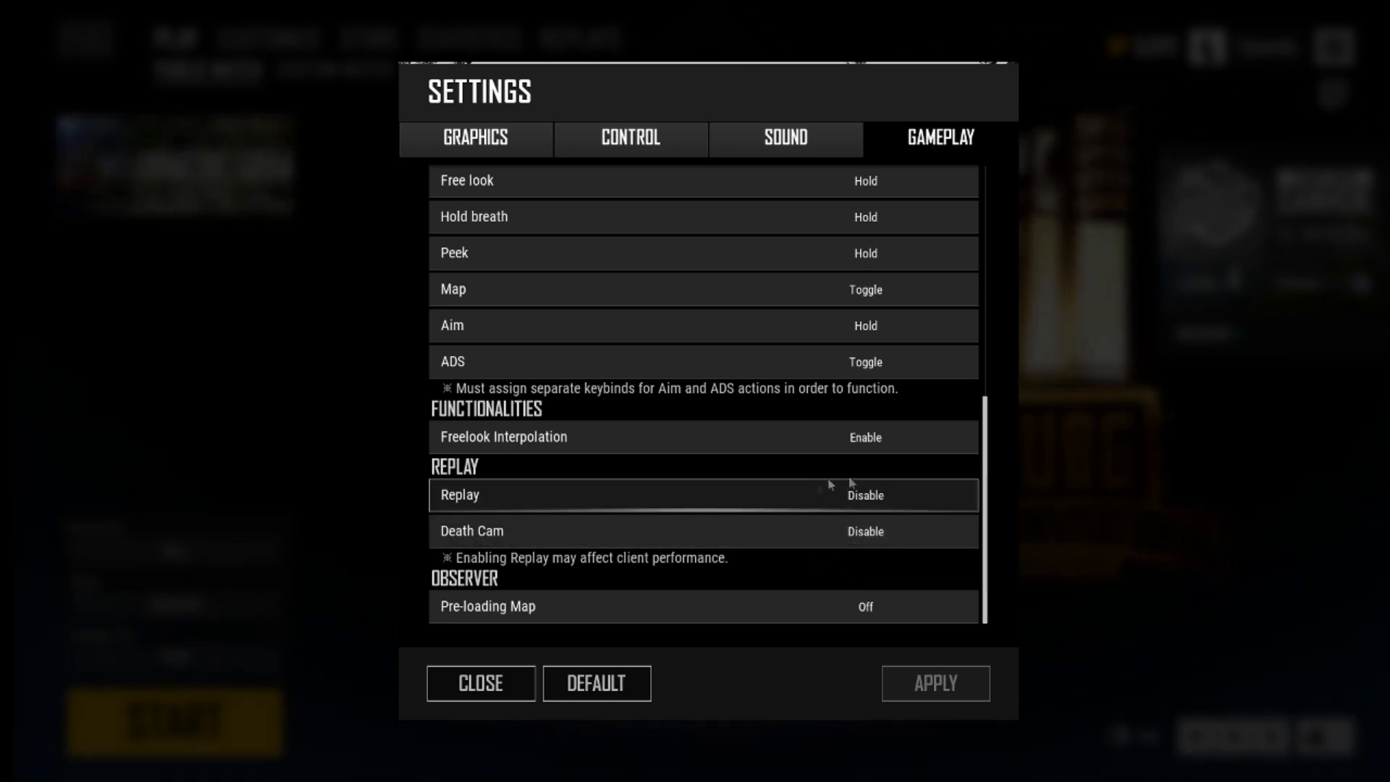
mouse_move(833, 530)
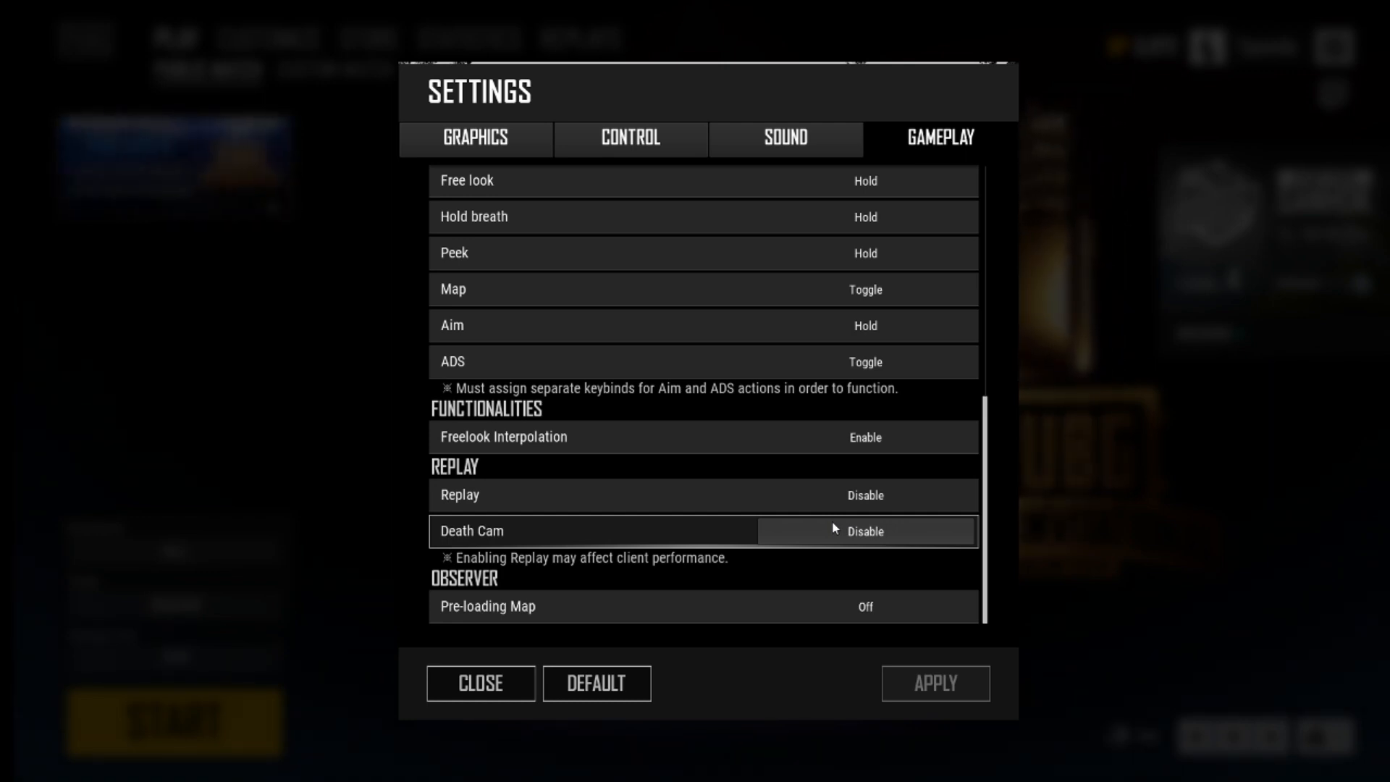
mouse_move(821, 534)
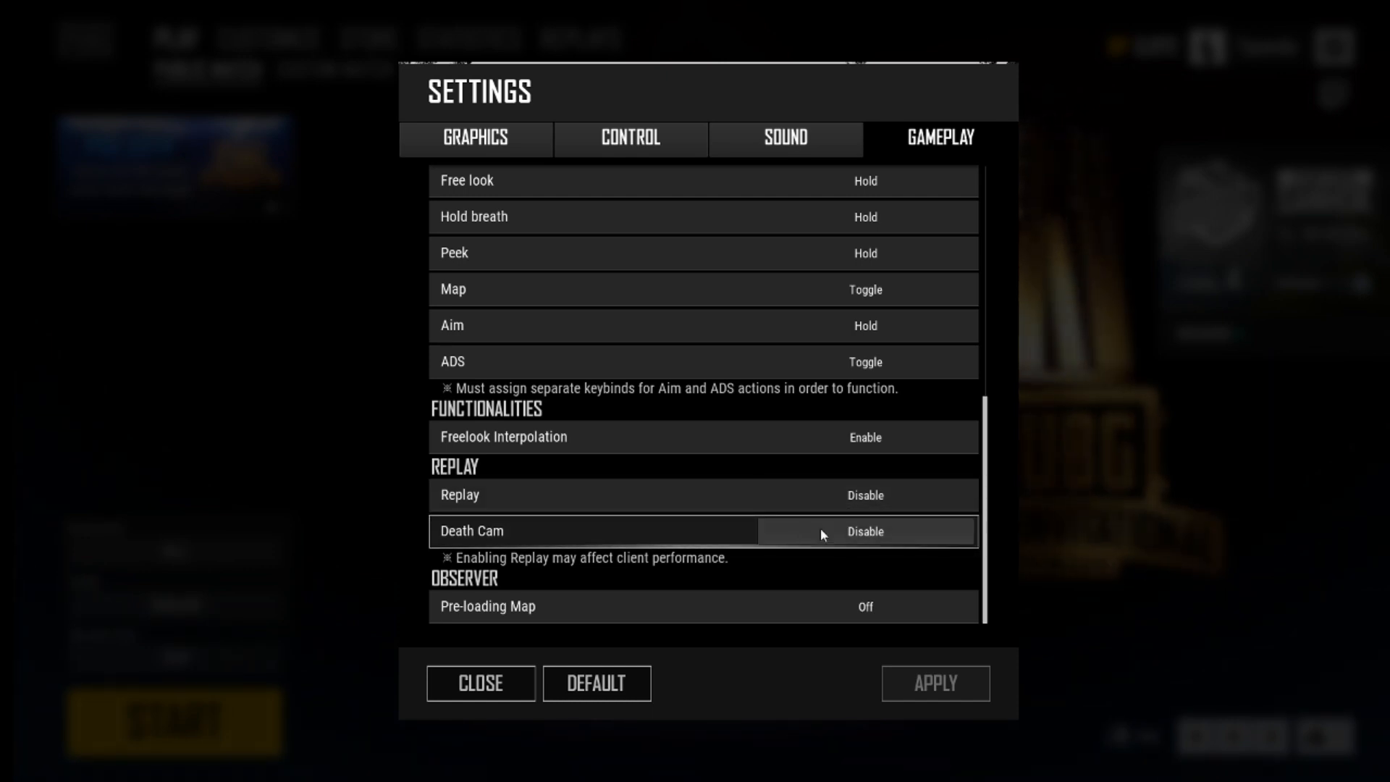
mouse_move(732, 501)
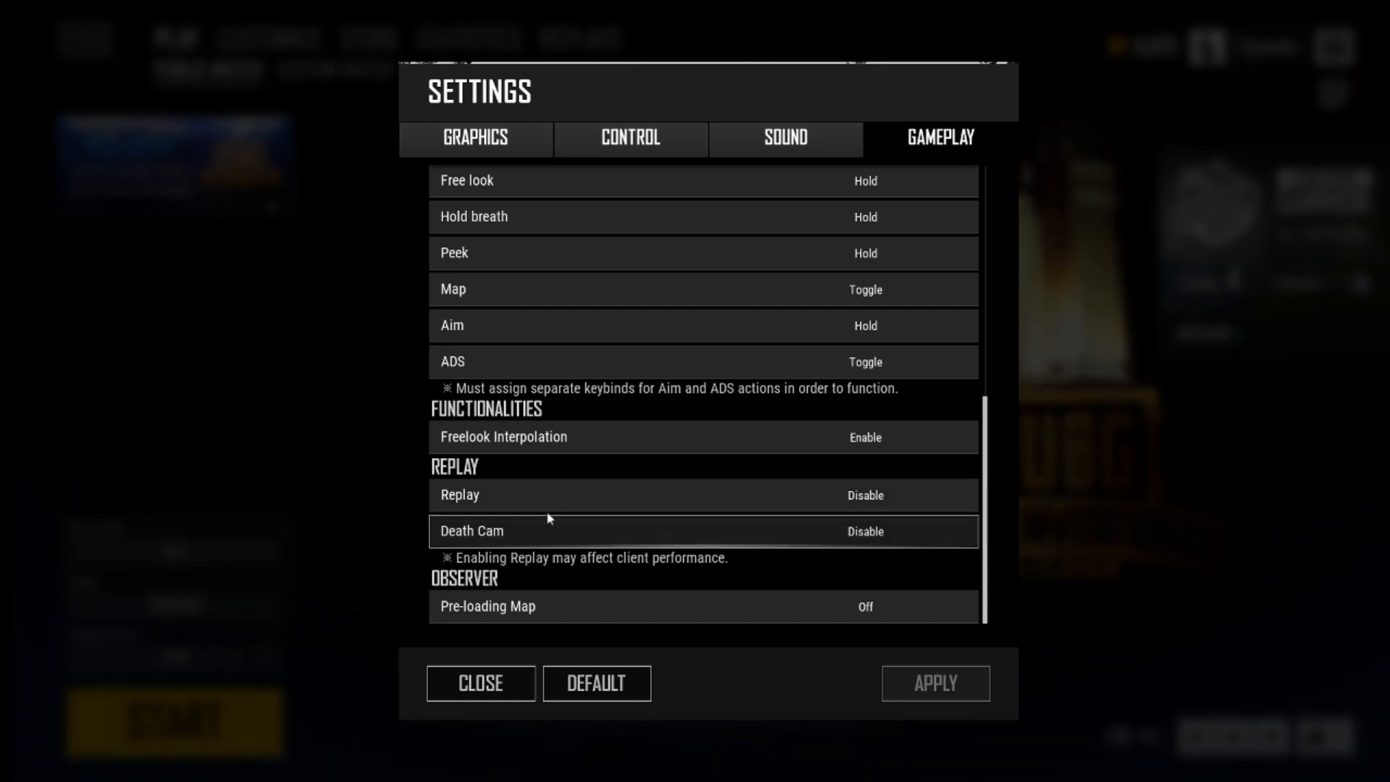
mouse_move(517, 573)
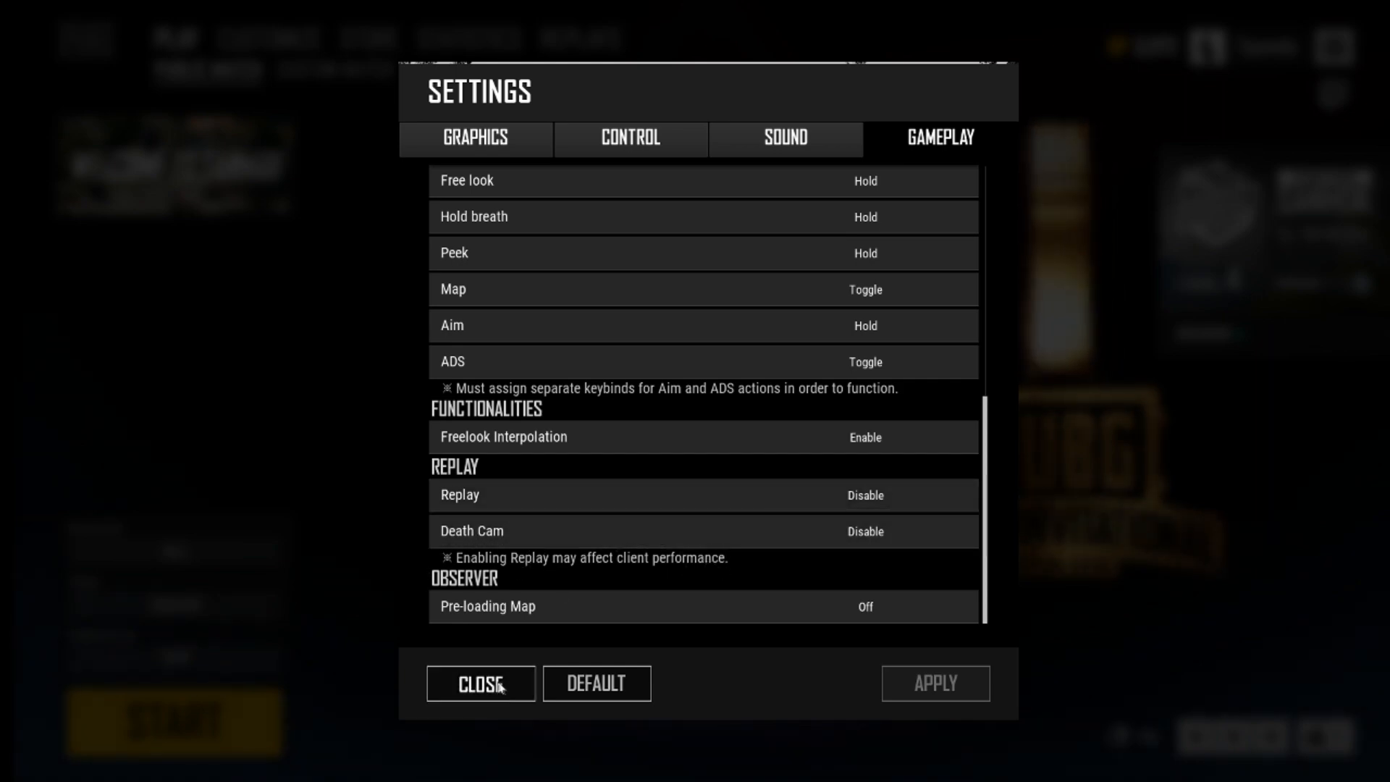
left_click(481, 682)
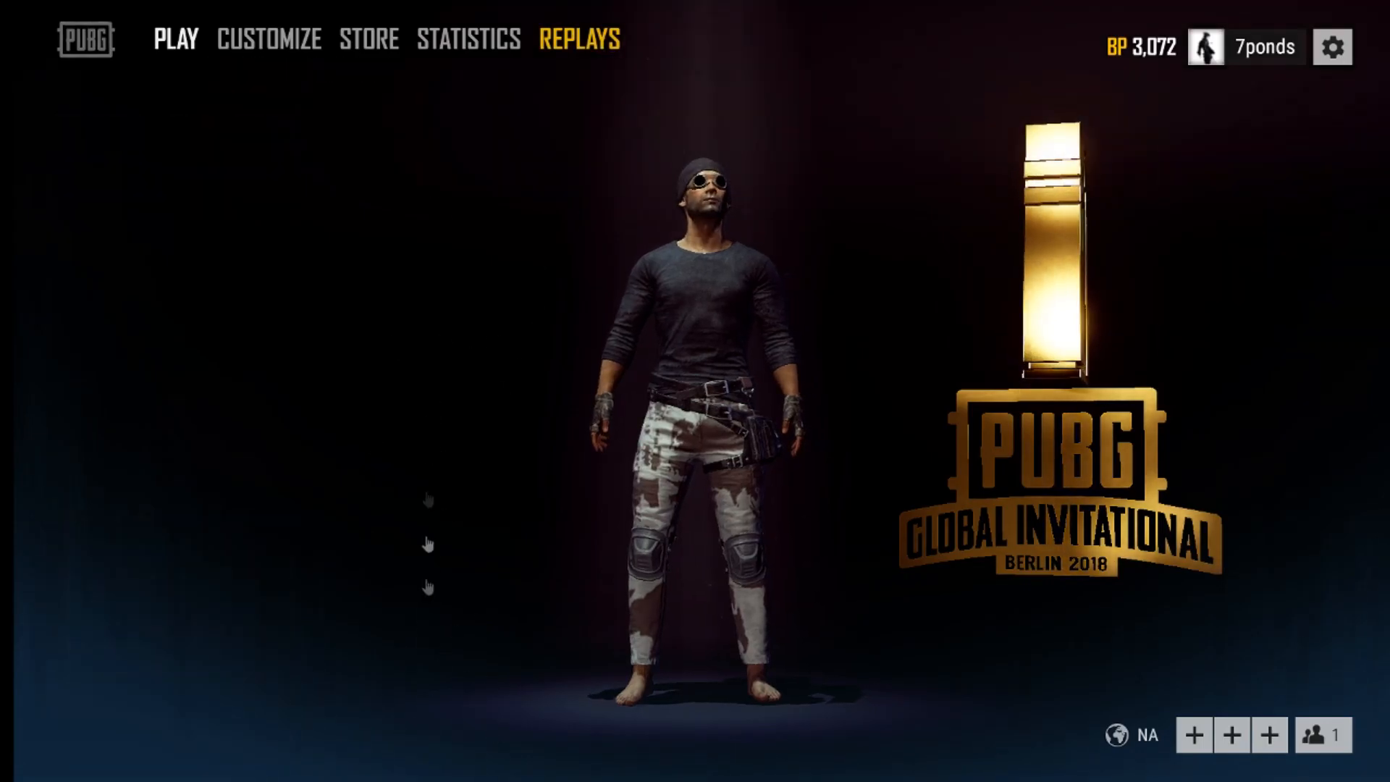
left_click(577, 40)
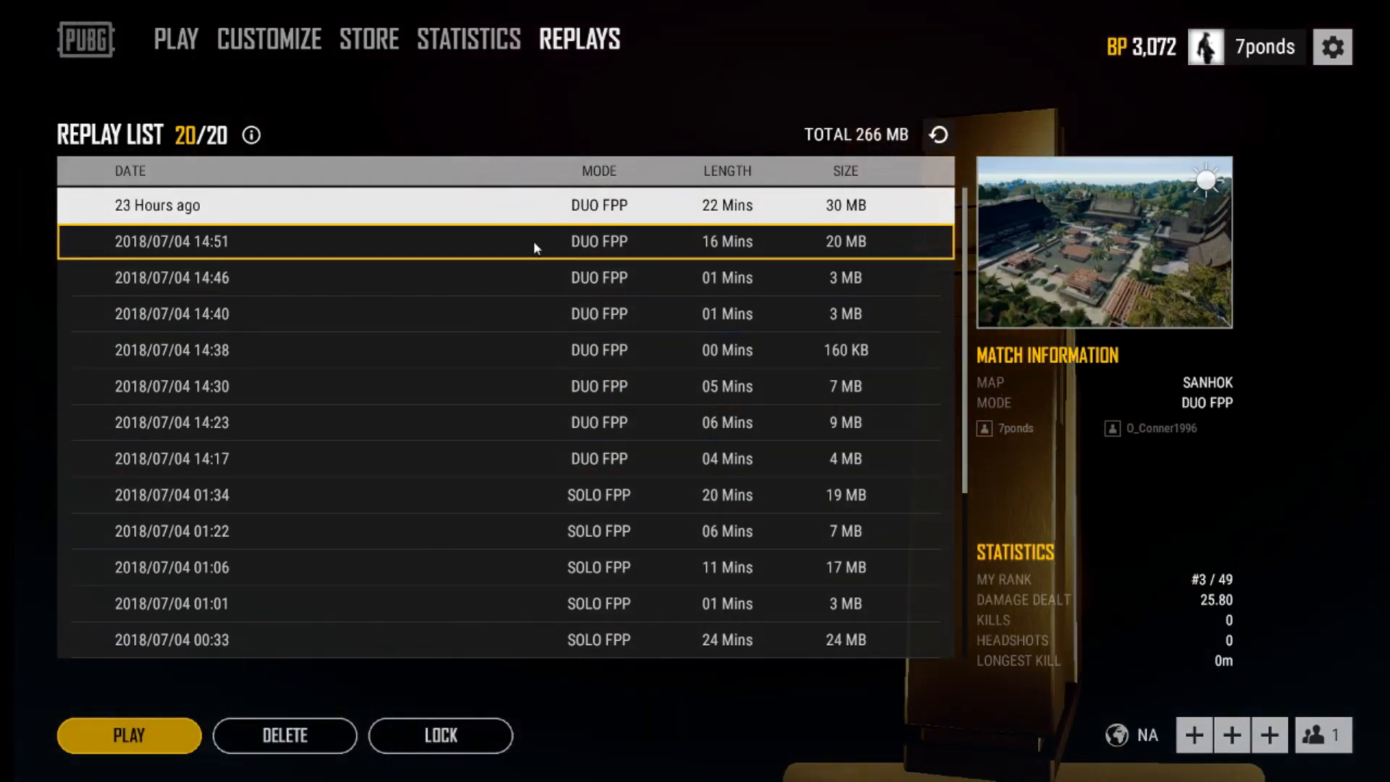